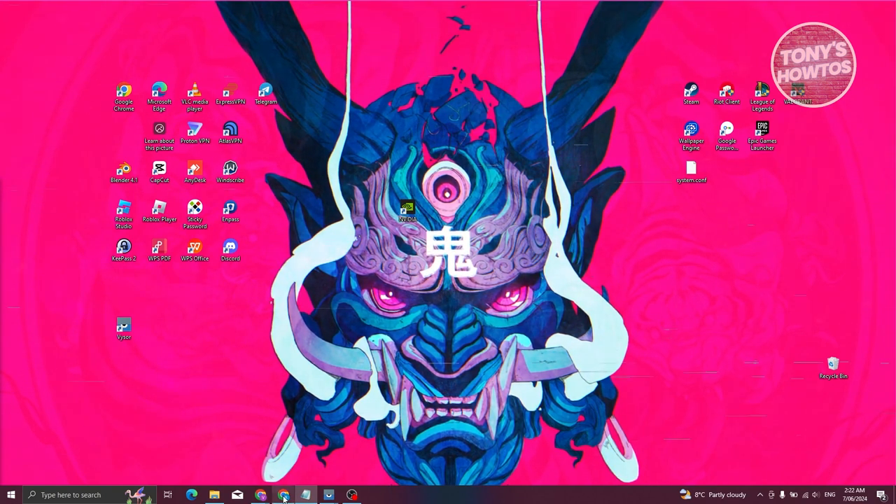
Launch Google Chrome from the taskbar icon.
click(260, 495)
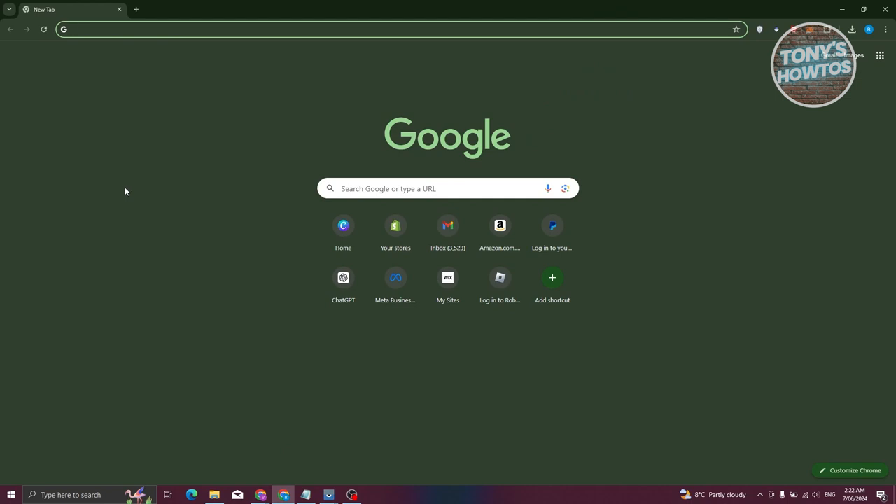
mouse_move(155, 199)
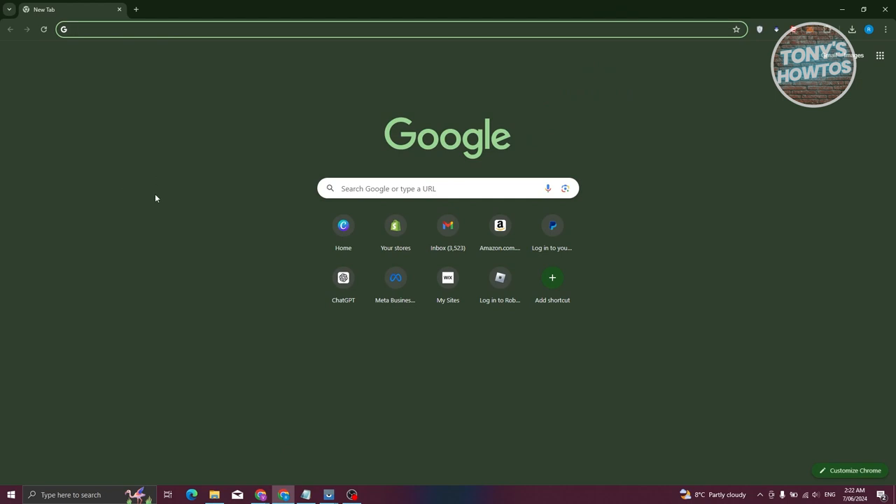
mouse_move(887, 29)
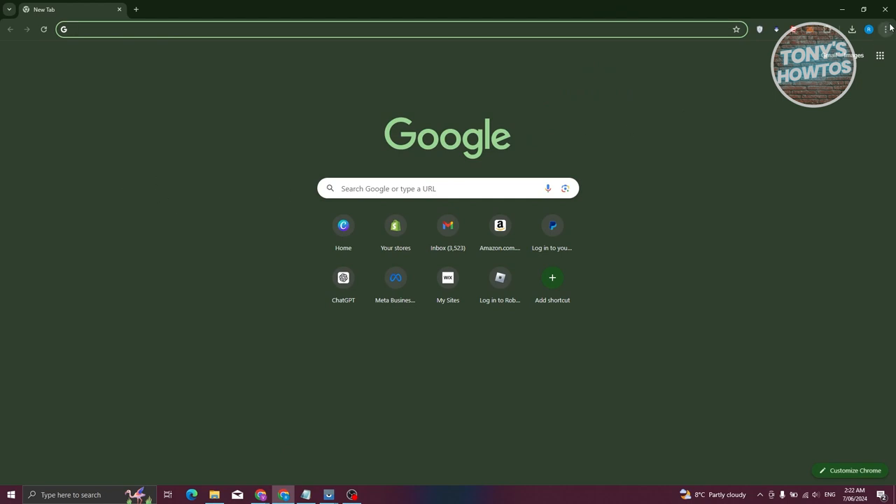
Open Chrome Settings from the three-dot menu.
click(886, 29)
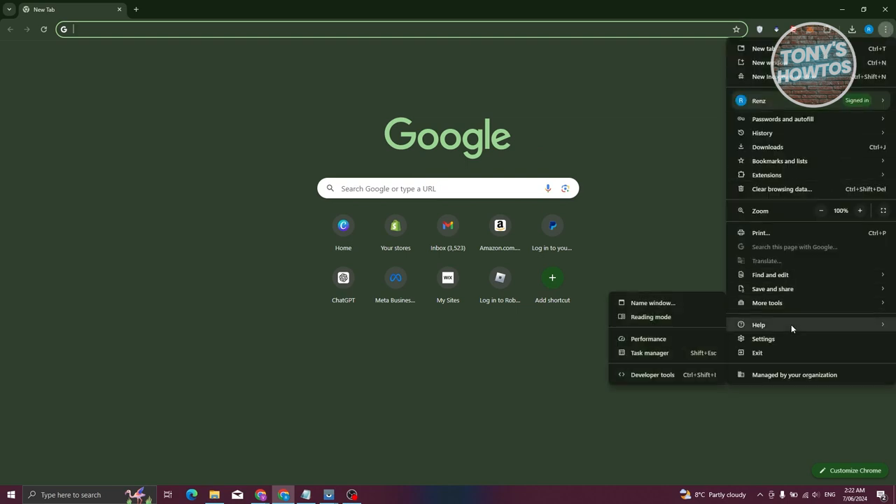
click(763, 338)
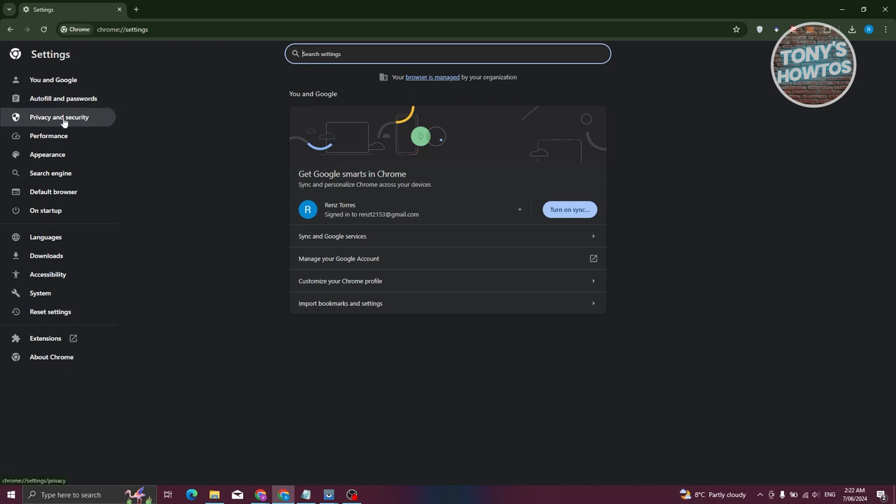
click(48, 136)
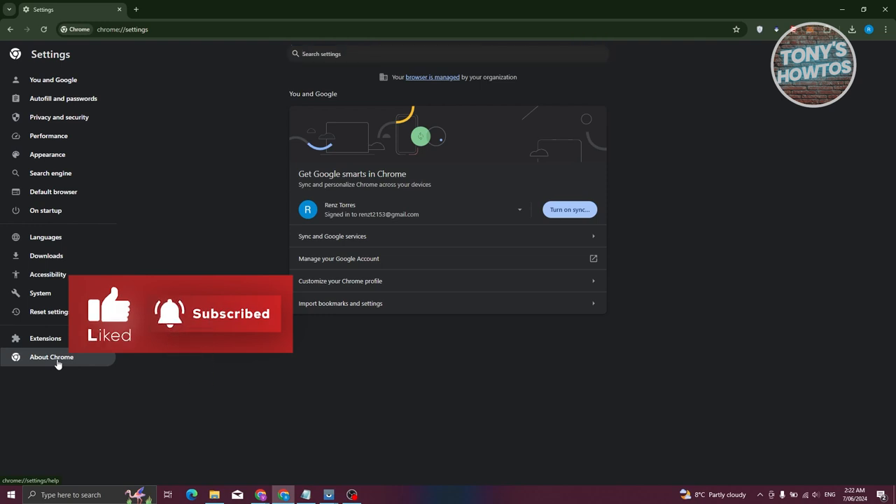
Go to About Chrome and highlight the up-to-date version 125.0.6422.142 text.
click(51, 357)
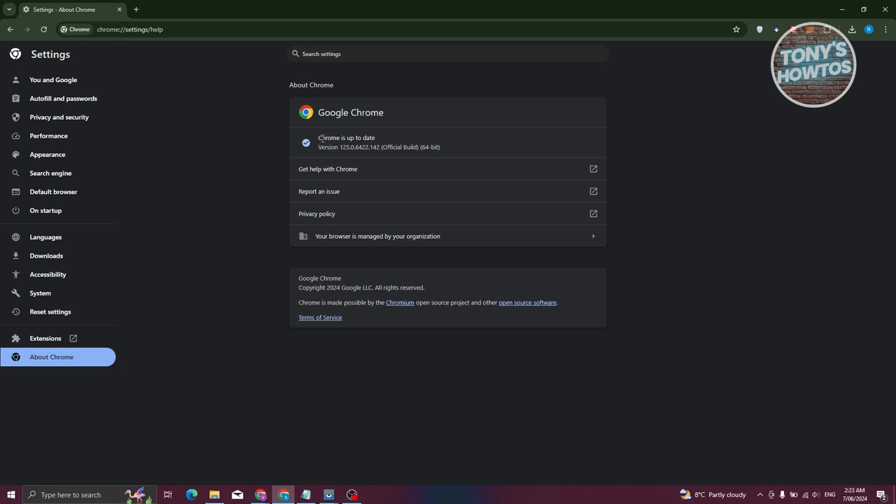
drag(319, 138, 441, 147)
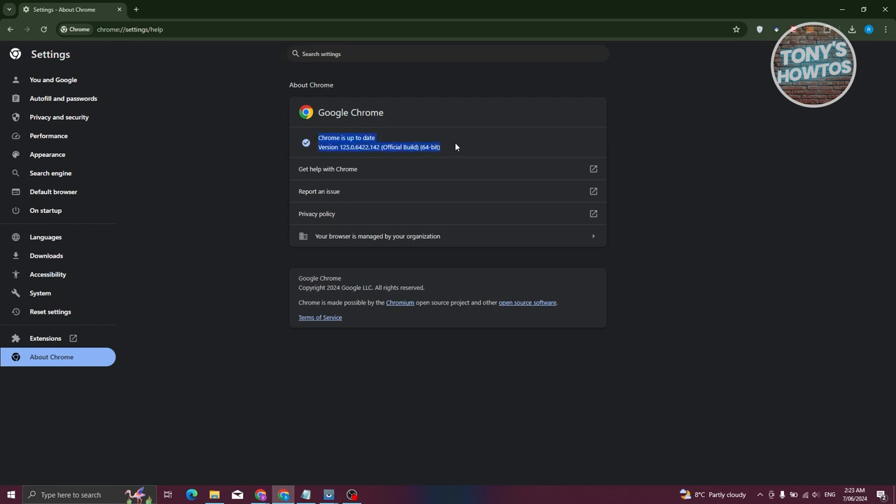
mouse_move(265, 174)
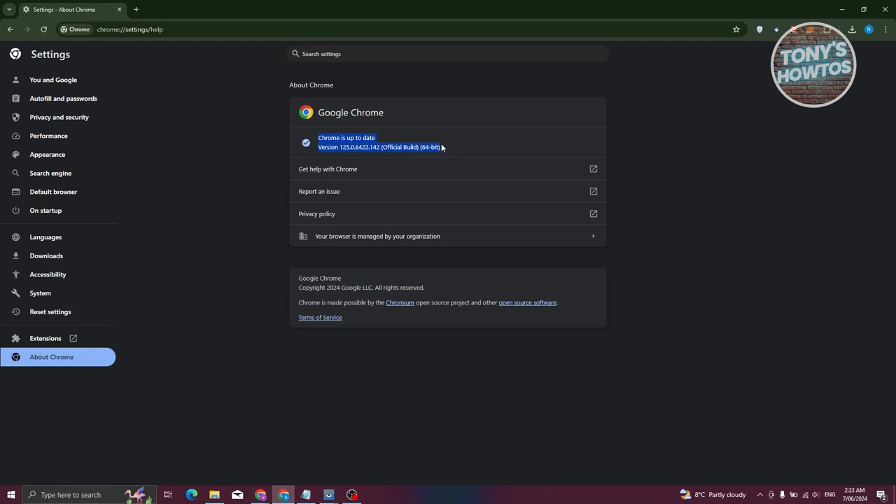
mouse_move(230, 230)
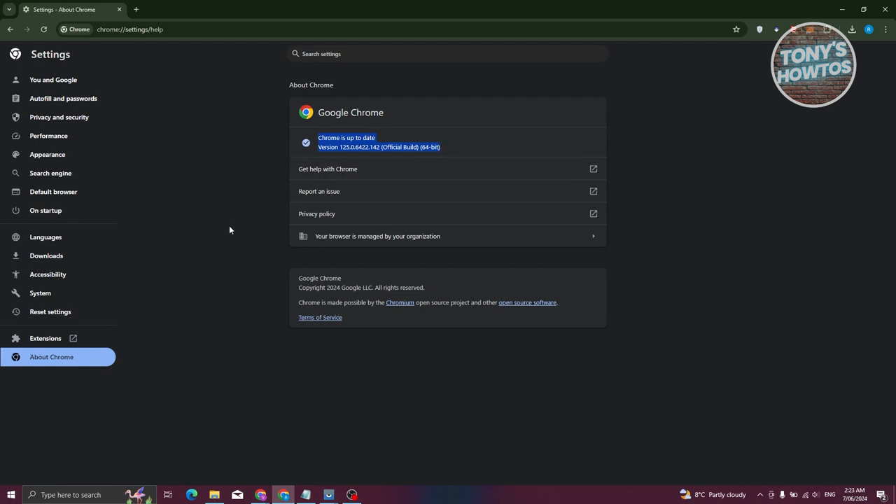
mouse_move(307, 143)
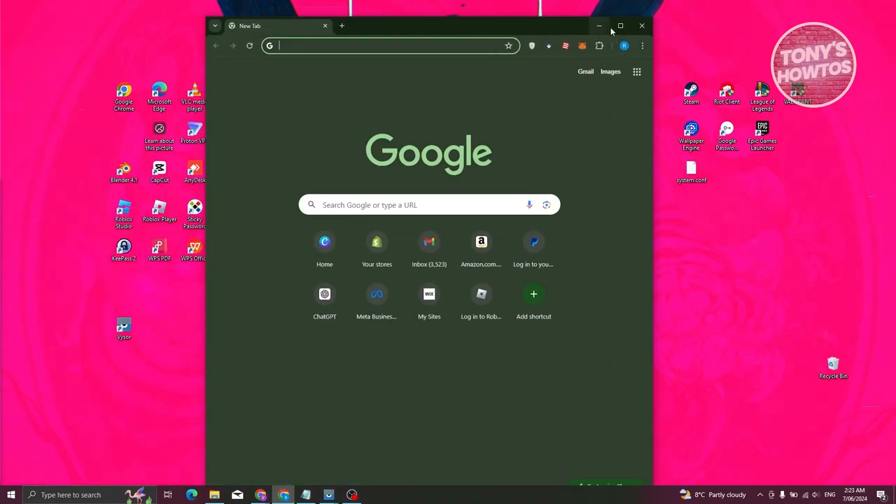
mouse_move(620, 26)
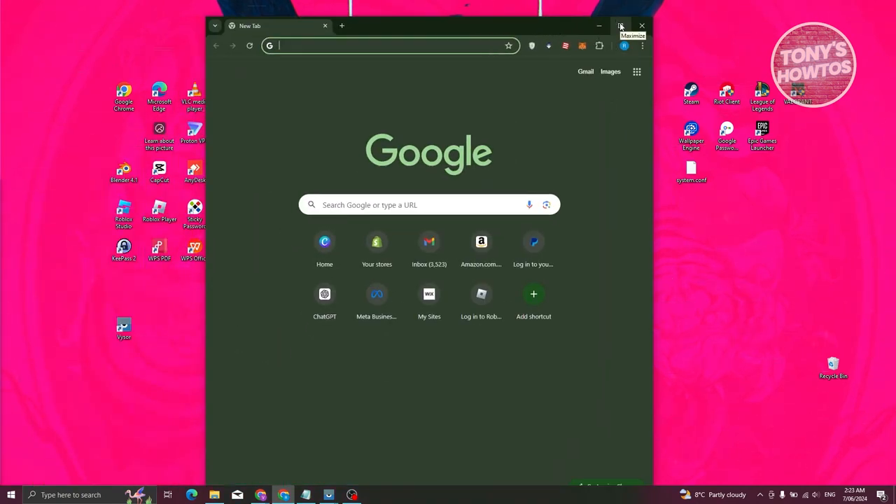
Maximize the reopened Chrome window to fill the screen.
click(621, 26)
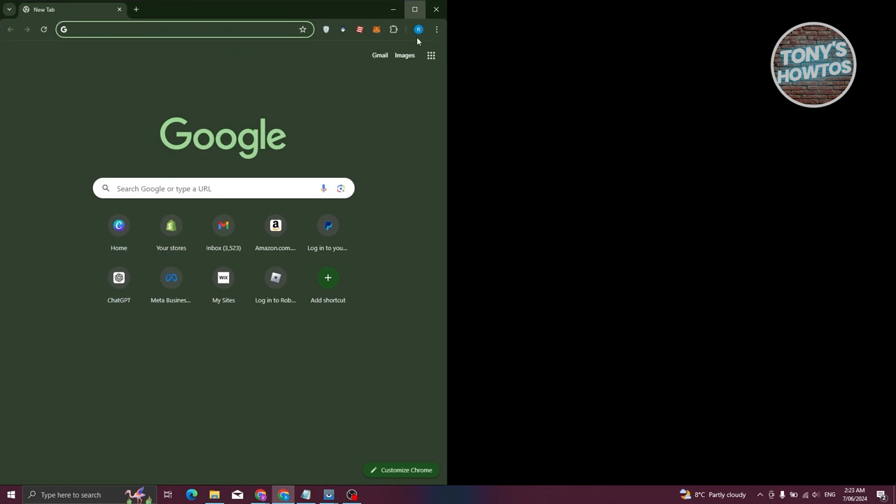
click(415, 9)
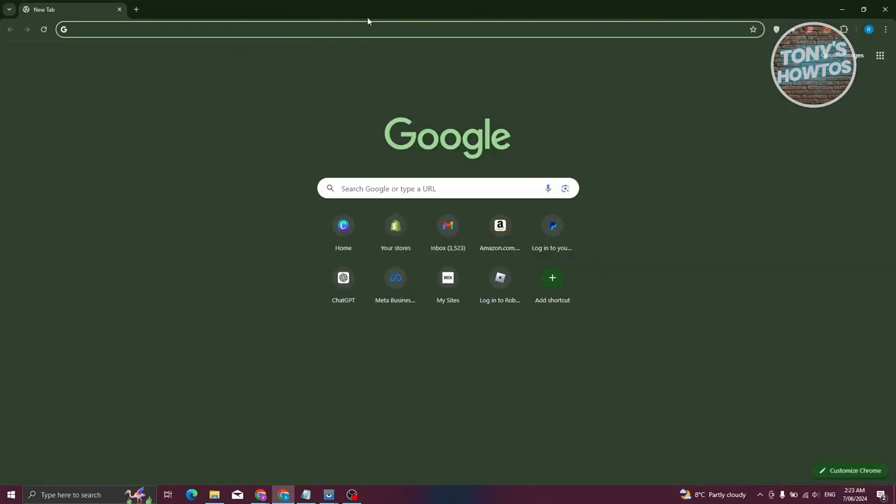
mouse_move(378, 24)
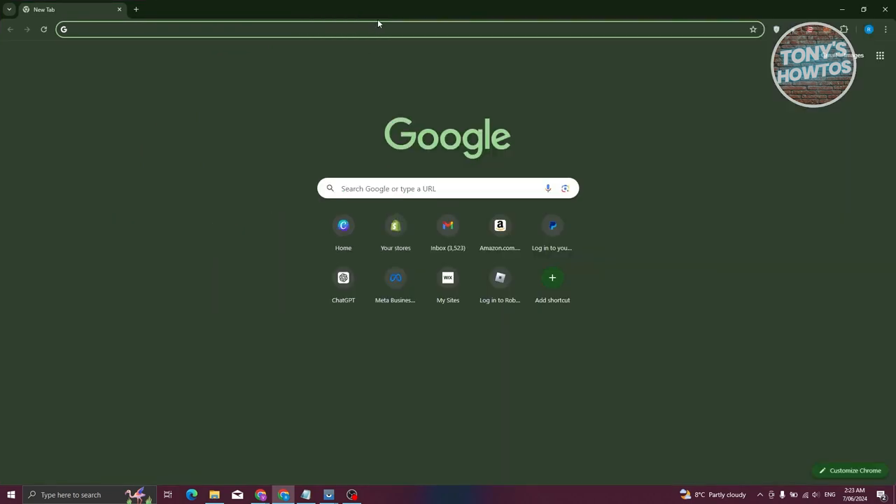